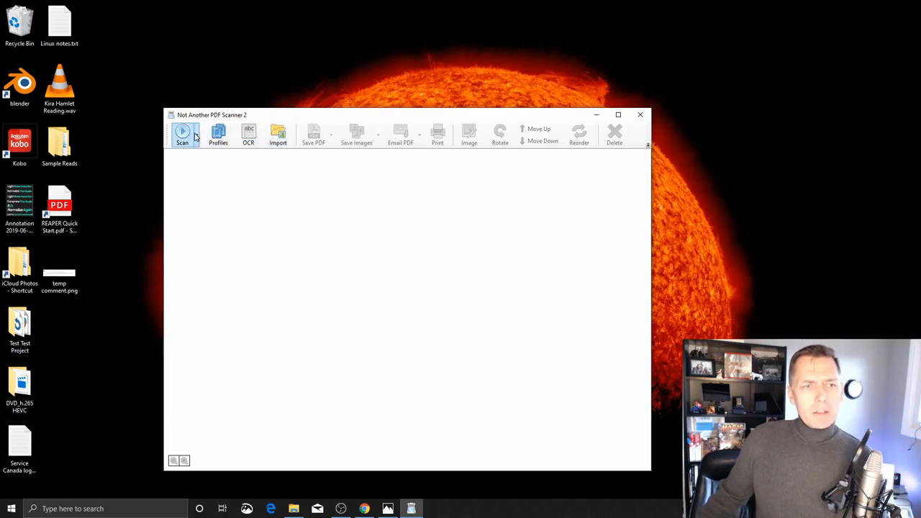
- Scan the brochure sheets with the Epson 2 (TWAIN) profile through Epson Scan 2
left_click(195, 133)
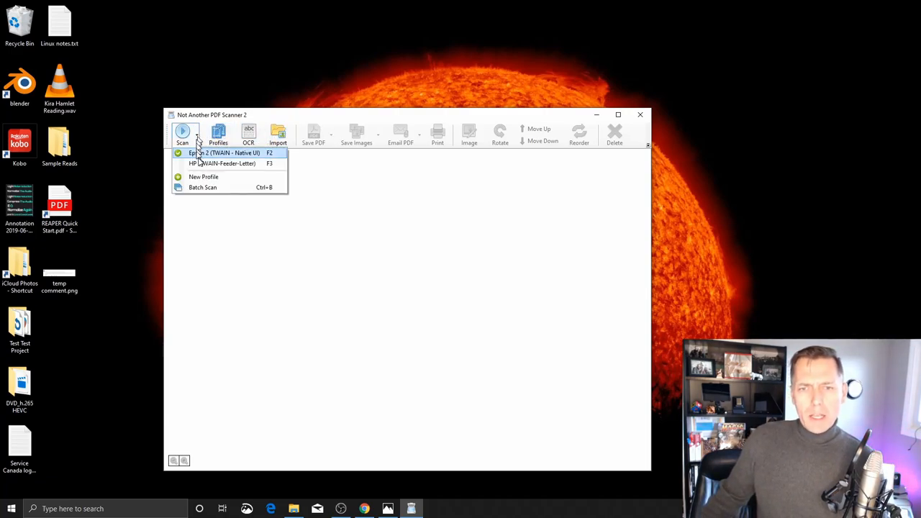
left_click(224, 153)
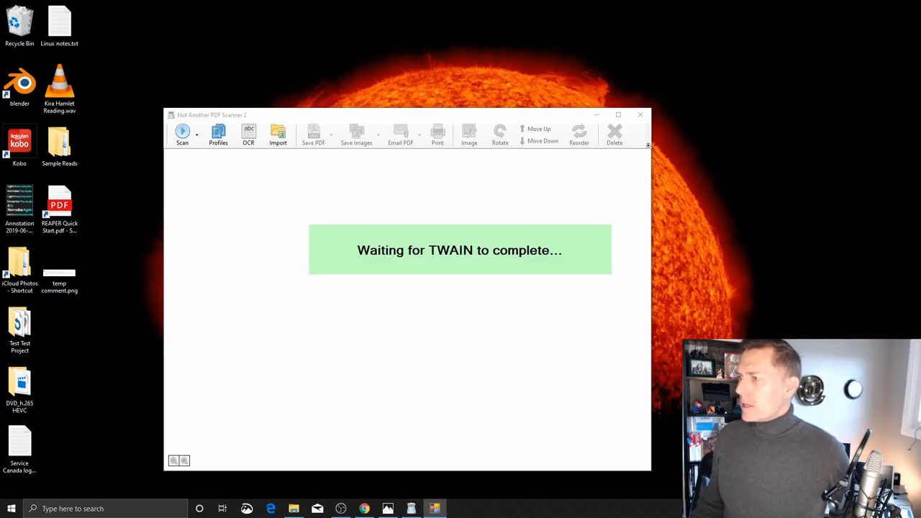
left_click(182, 131)
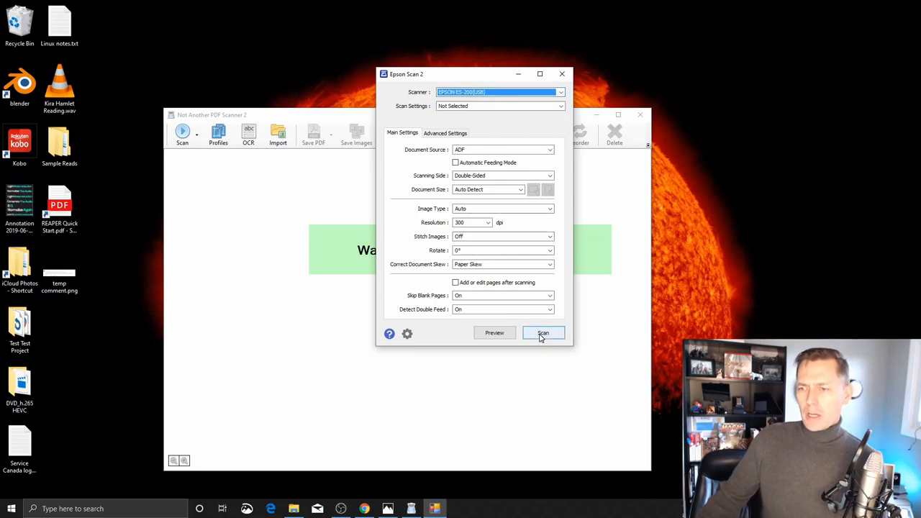
left_click(542, 333)
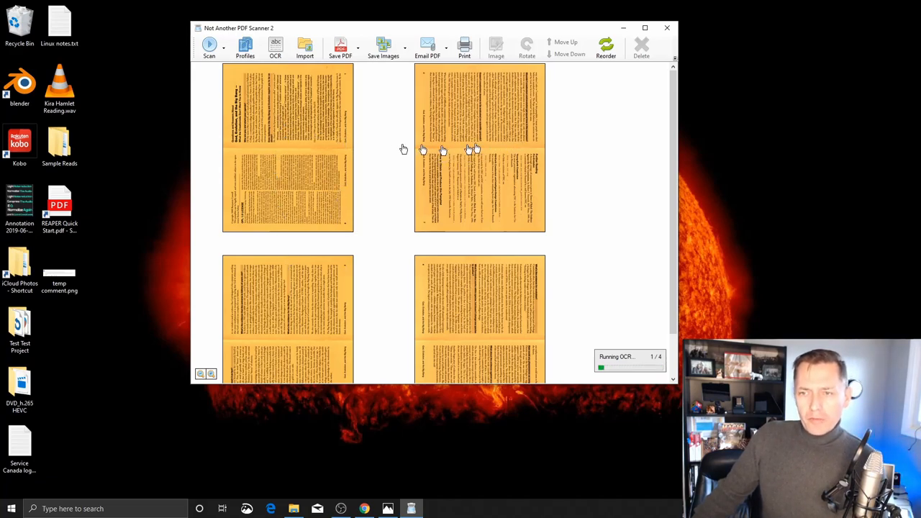
mouse_move(388, 386)
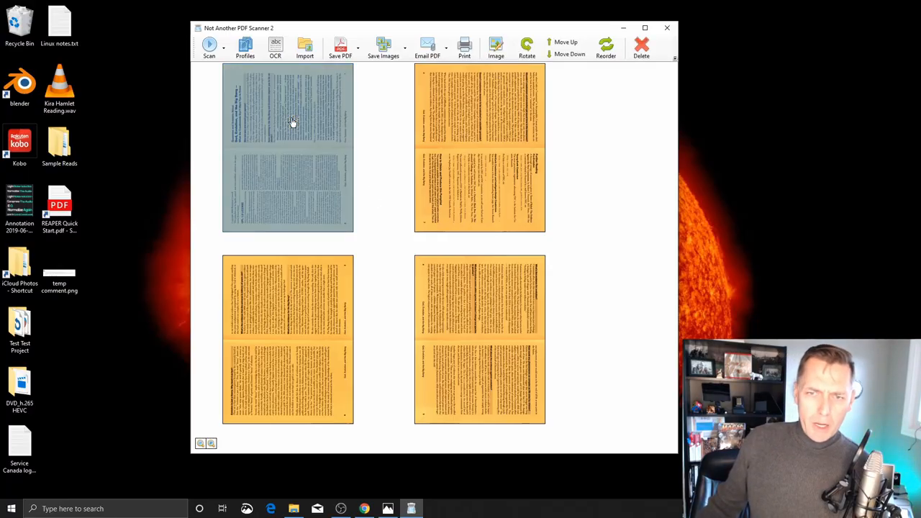
mouse_move(469, 112)
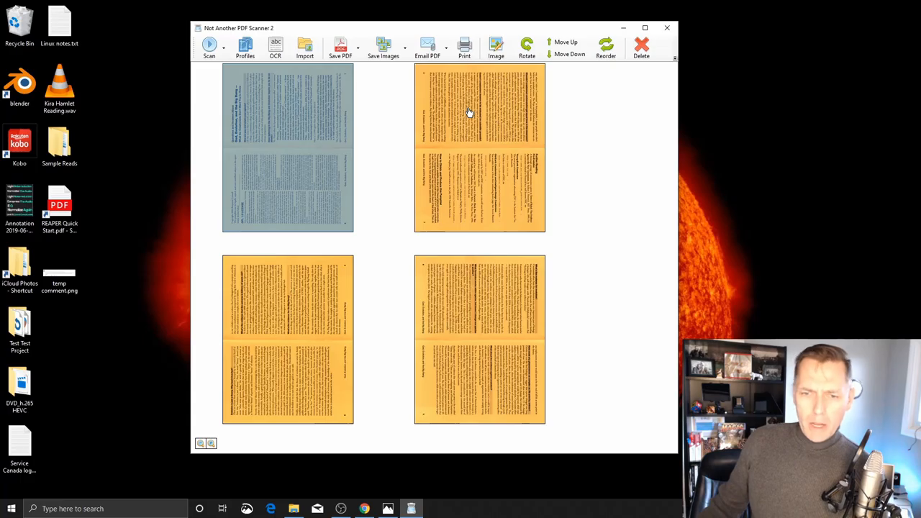
mouse_move(276, 171)
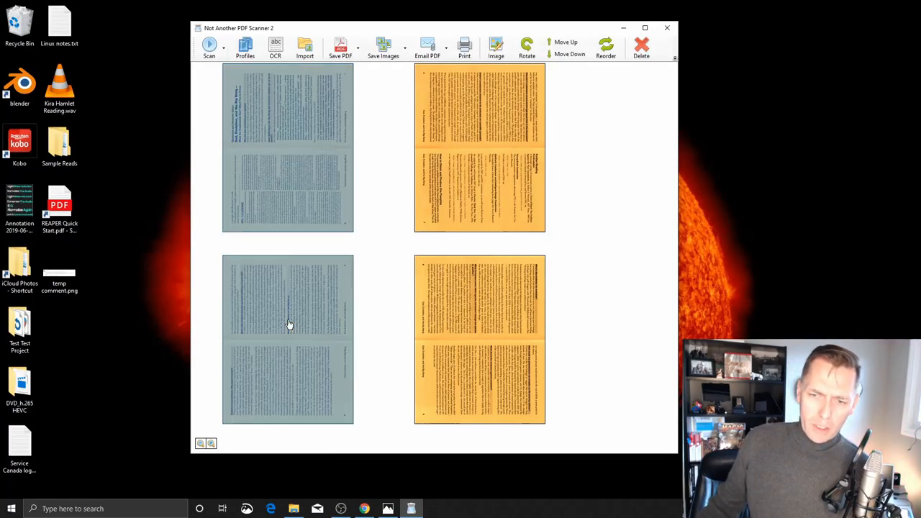
- Rotate the selected sideways sheets upright into landscape orientation
left_click(526, 47)
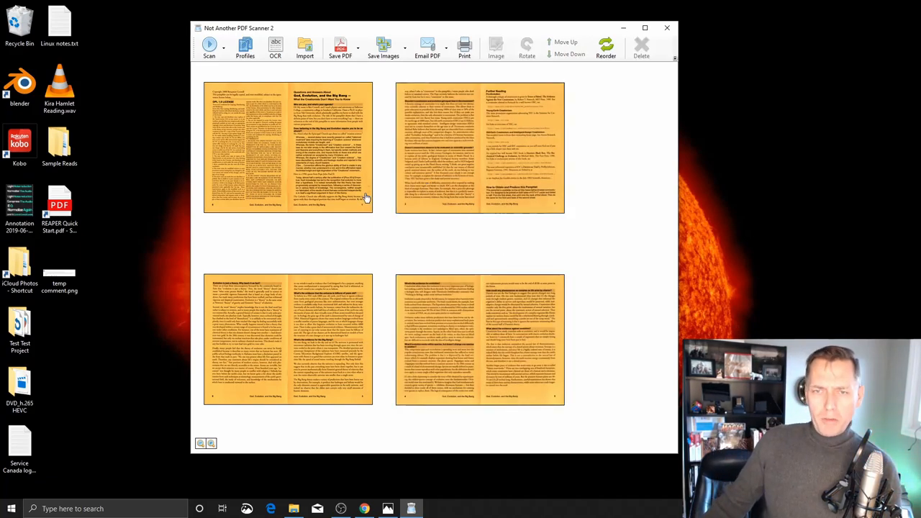
mouse_move(373, 198)
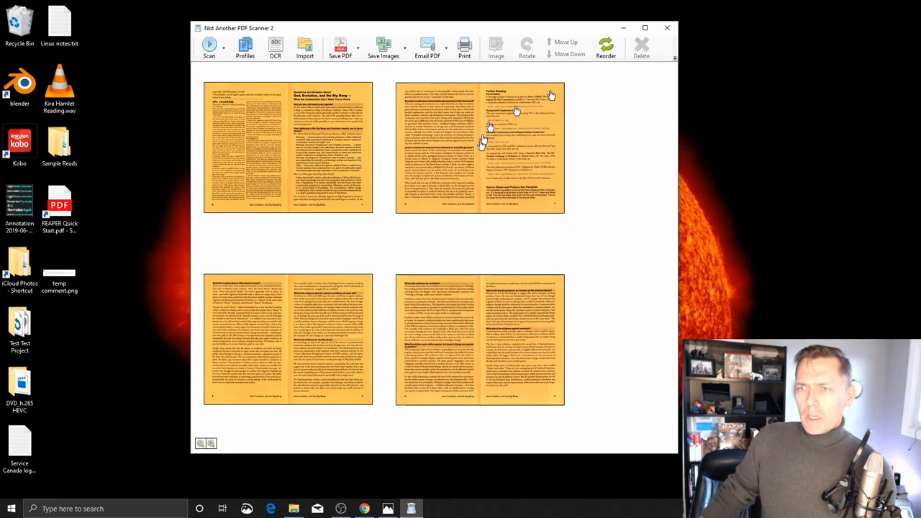
double_click(477, 144)
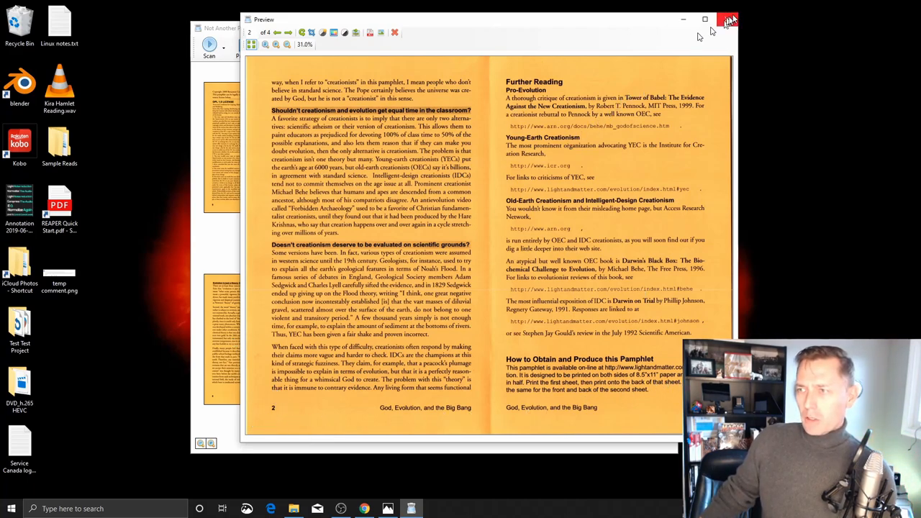
left_click(285, 33)
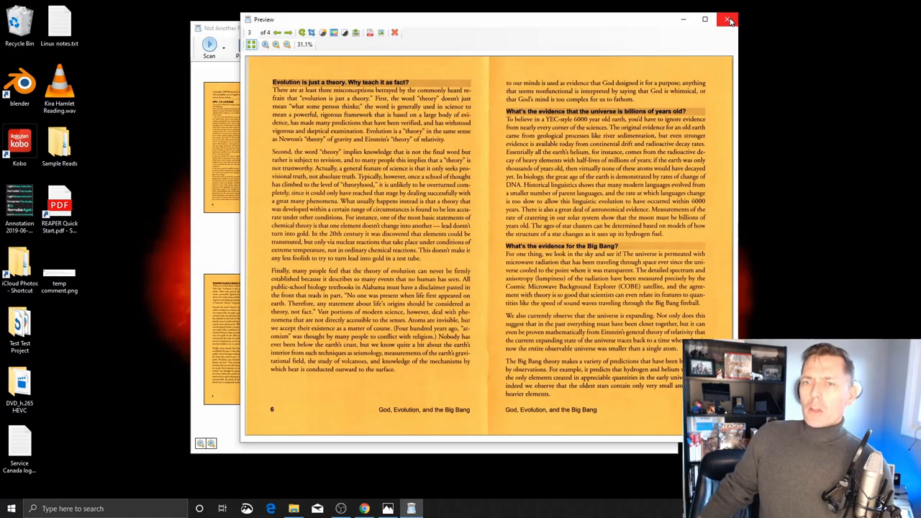
left_click(730, 20)
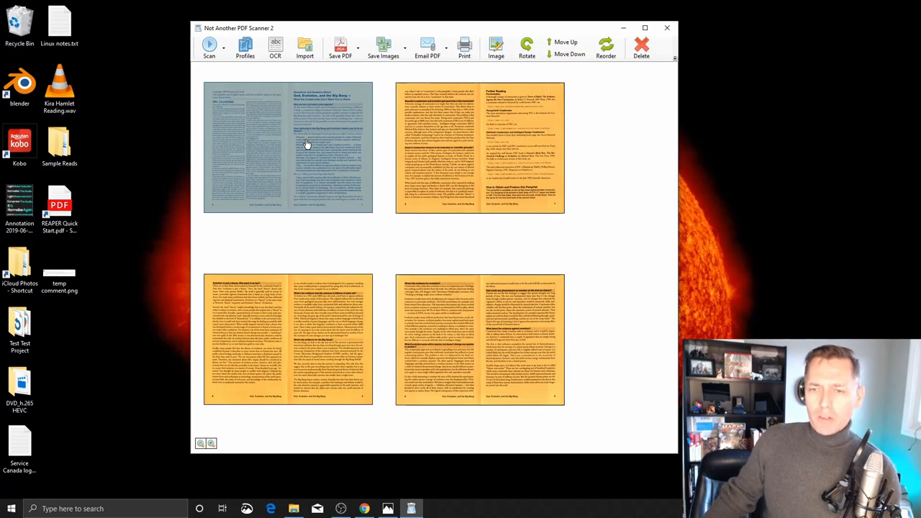
- Bring up the first sheet's context menu to duplicate it
right_click(308, 143)
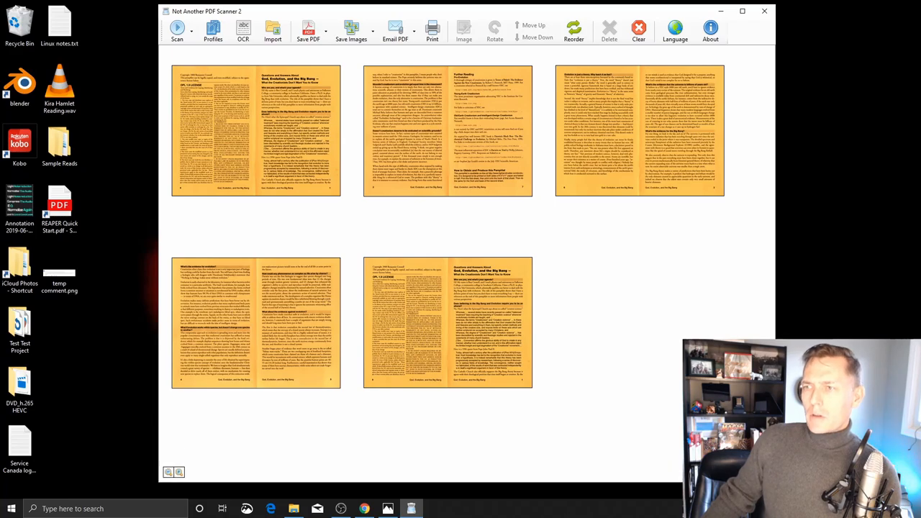
mouse_move(335, 72)
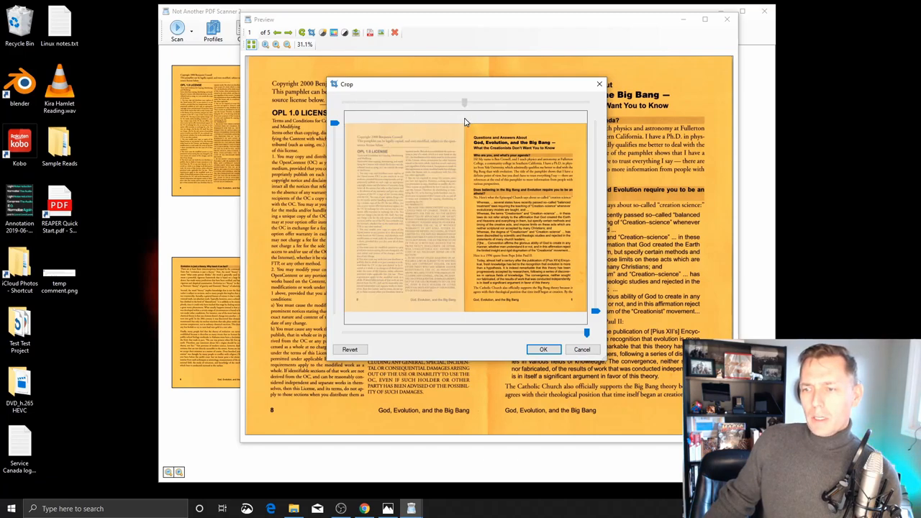
- Crop one sheet copy to the cover half and the other to the license half
left_click(543, 349)
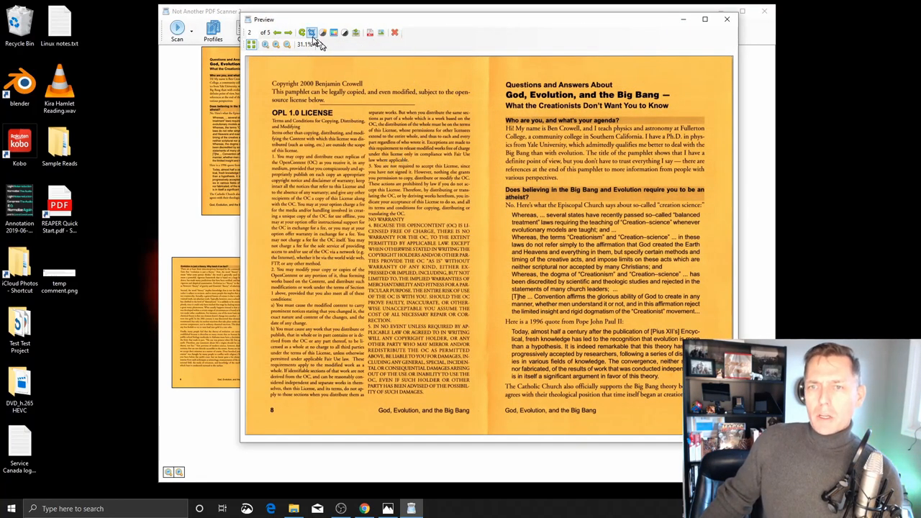
left_click(308, 33)
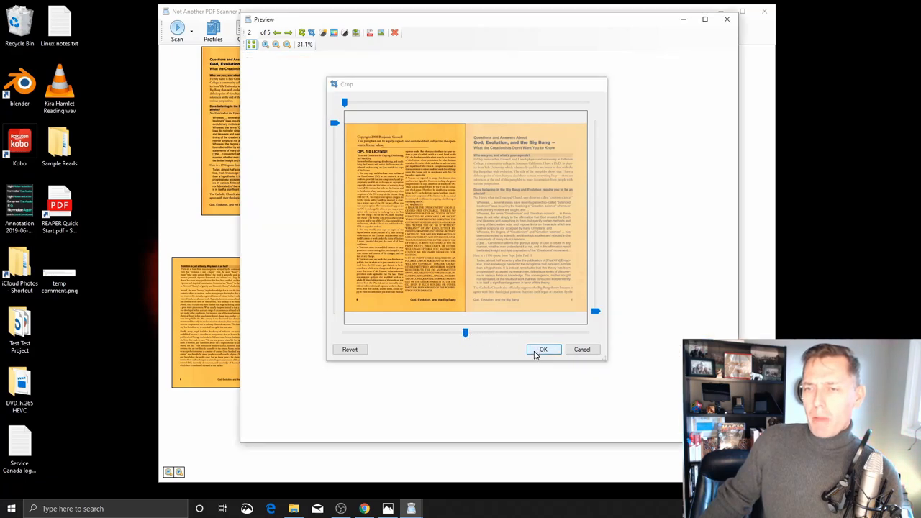
left_click(543, 349)
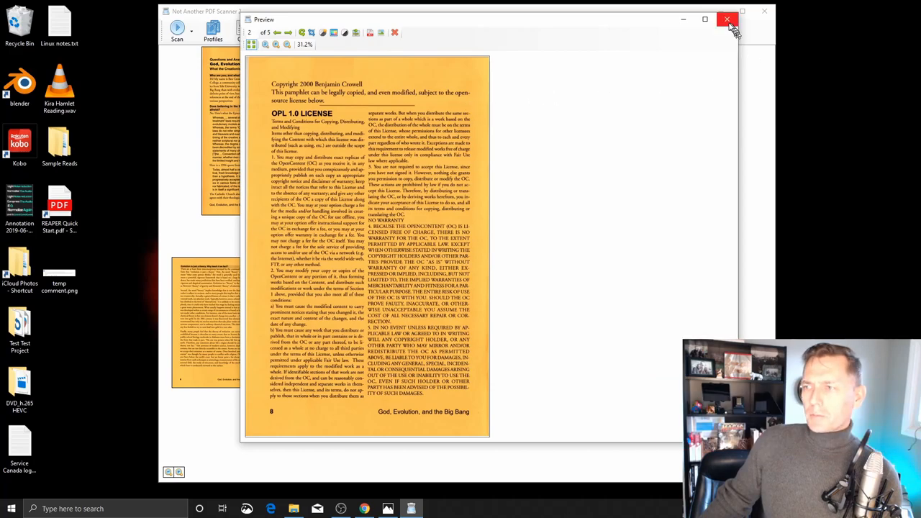
left_click(727, 19)
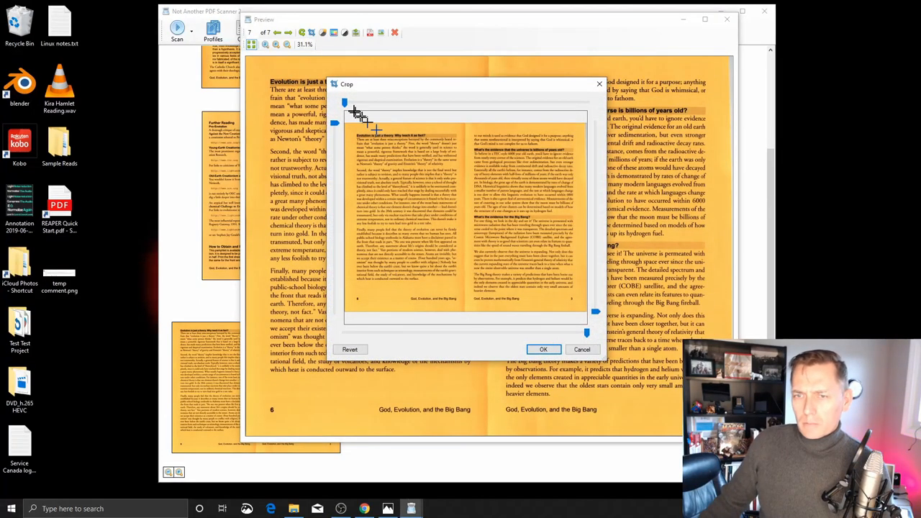
- Crop the last duplicated two-page scans down to one brochure page each
left_click(544, 349)
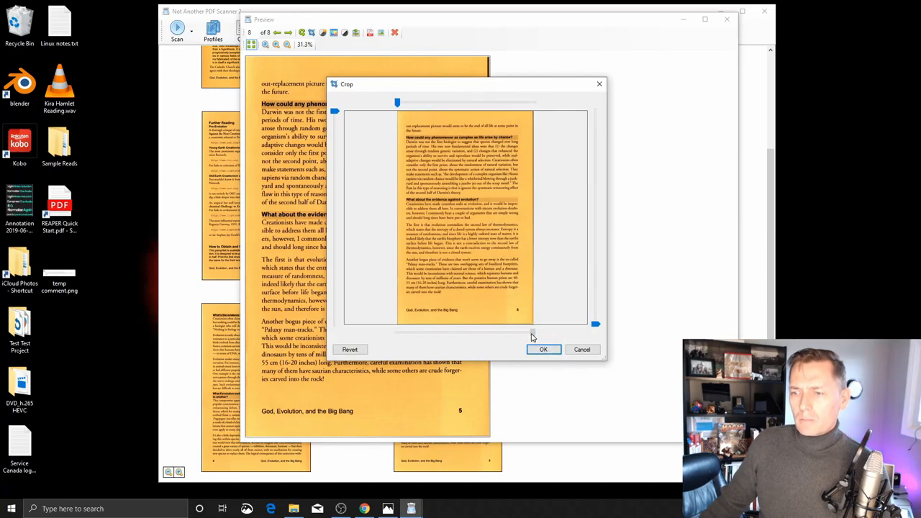
left_click(543, 349)
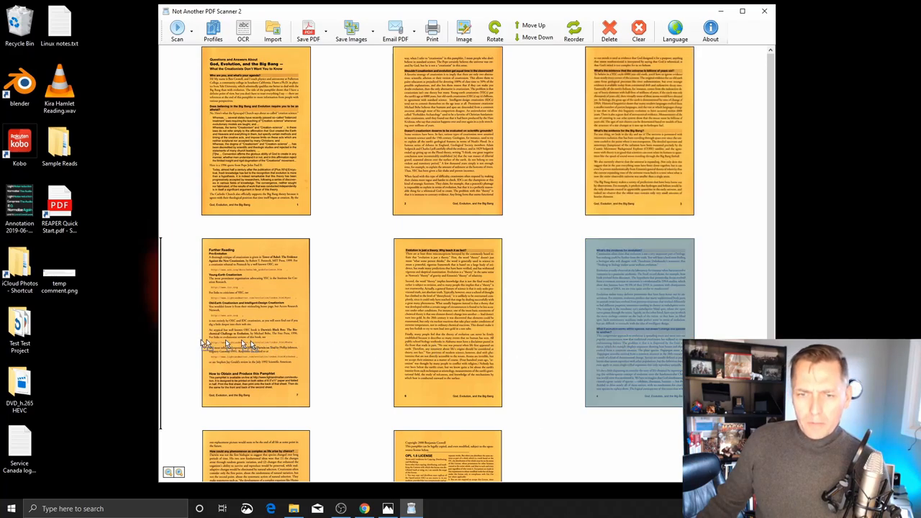
- Scroll down the page thumbnails while arranging the brochure order
scroll("down", 3)
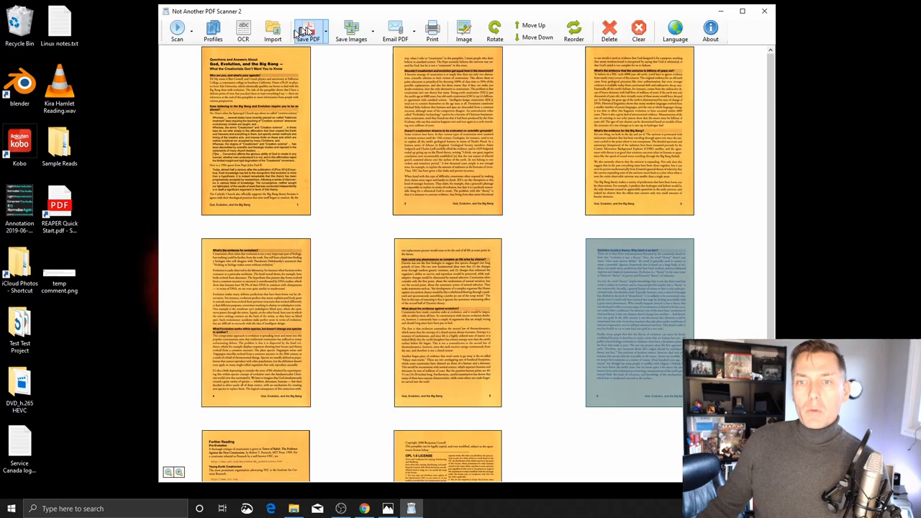
- Save all 8 pages as the 'Sample Brochure' PDF on the Desktop, then close NAPS2
left_click(324, 31)
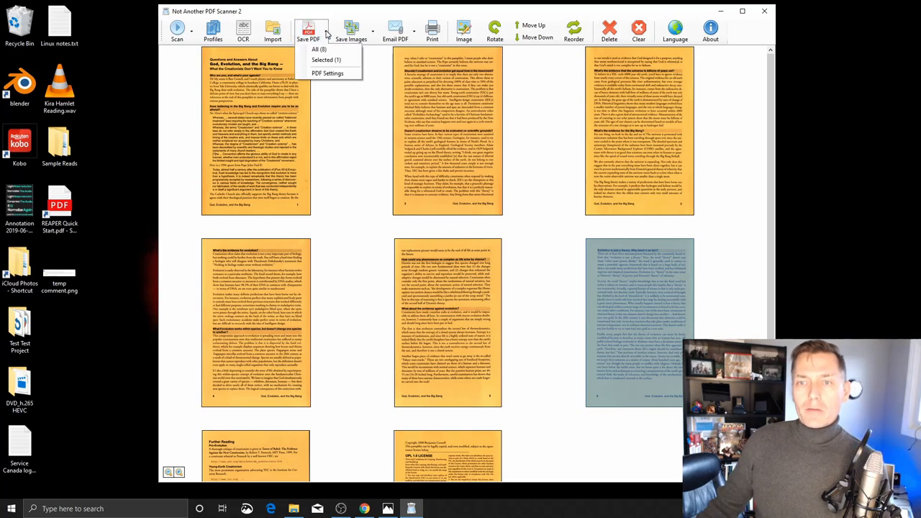
left_click(310, 49)
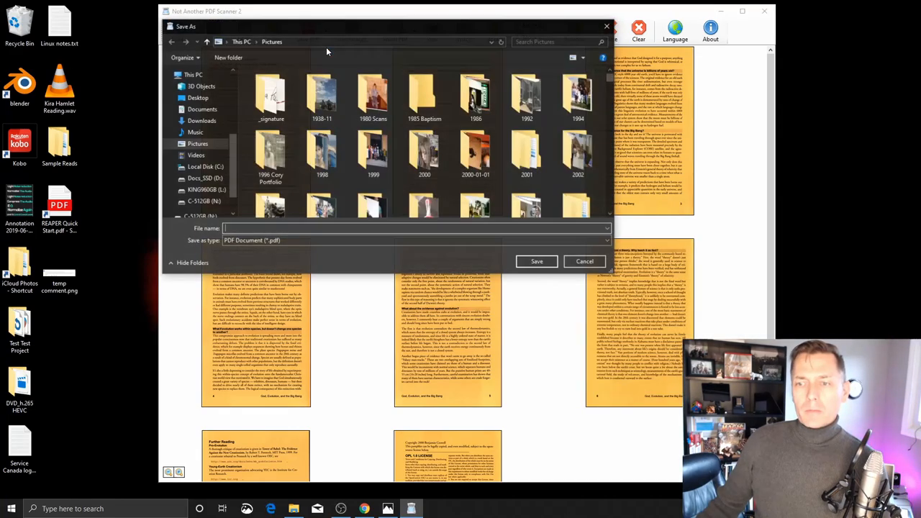
left_click(197, 89)
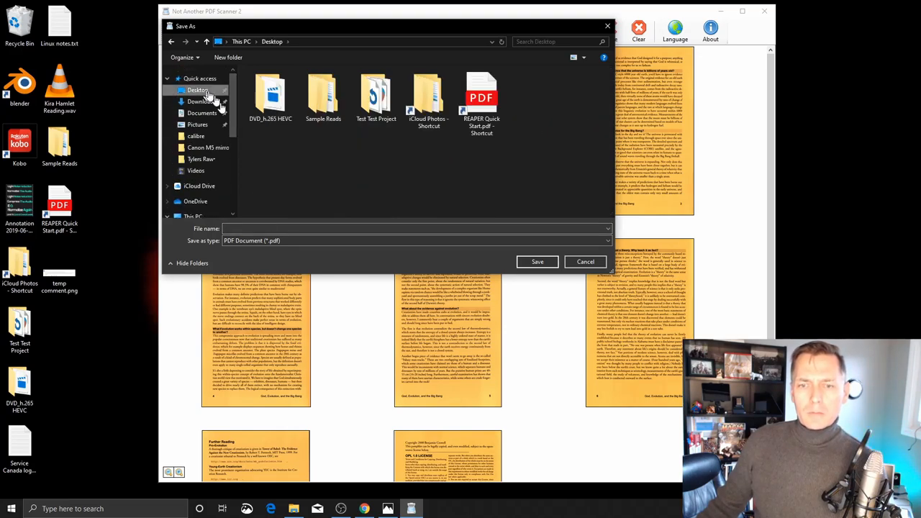
type("Sample Brochure")
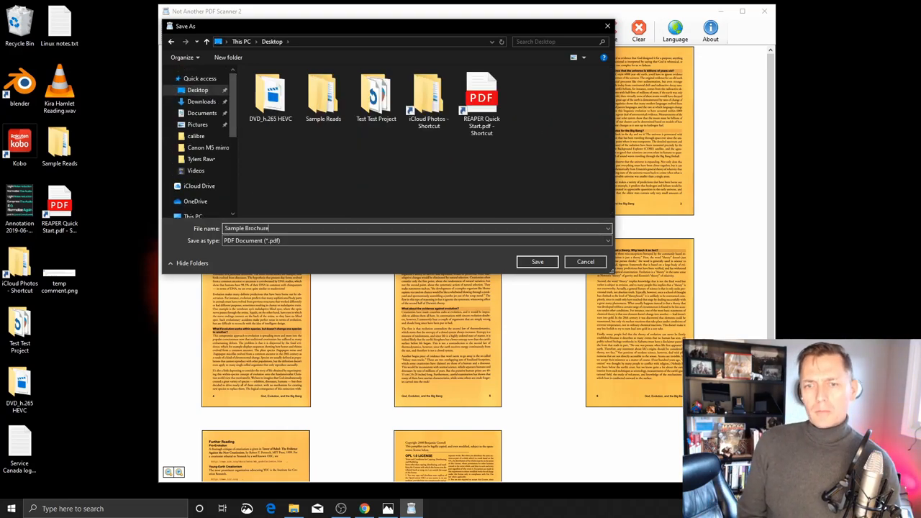
left_click(537, 262)
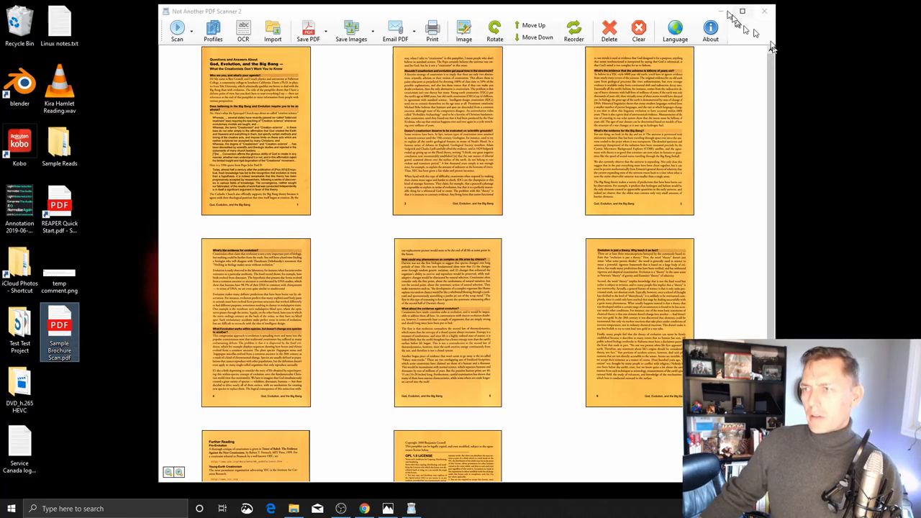
left_click(765, 11)
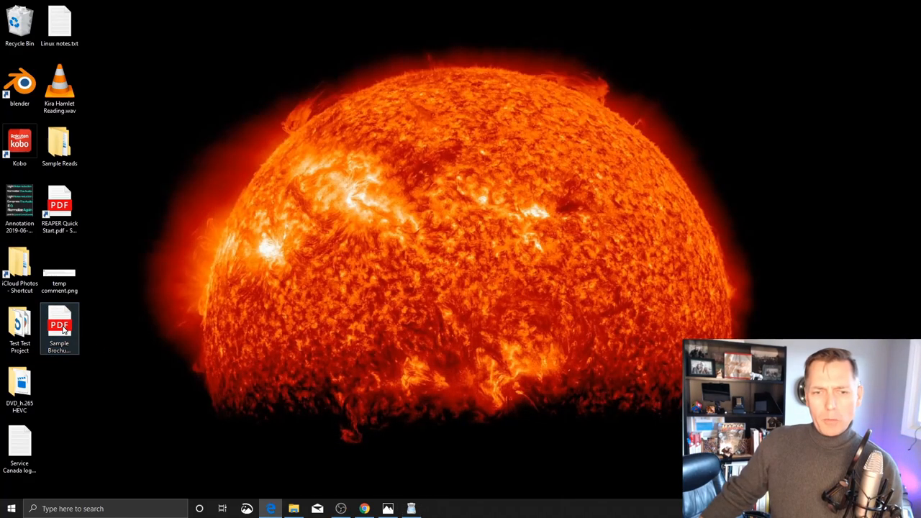
- Open Sample Brochure Scan in Edge, scroll its pages, then view its 5.79 MB properties
double_click(59, 325)
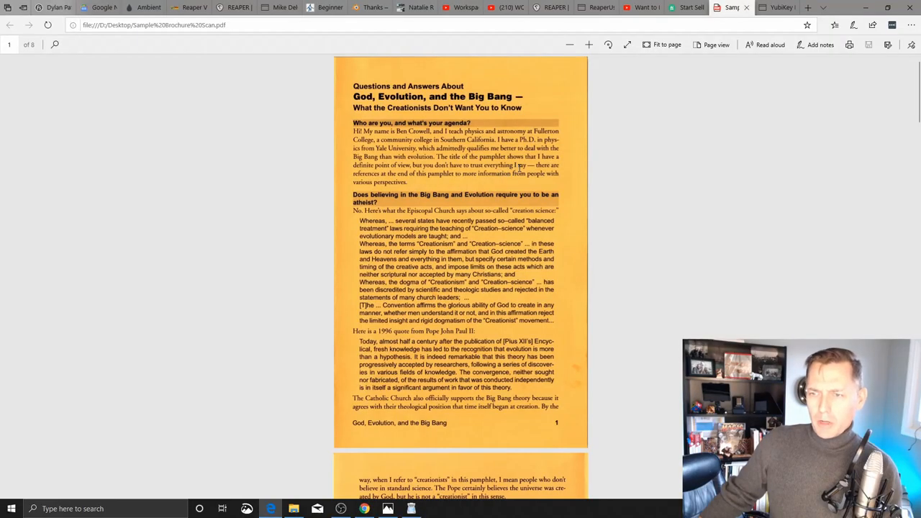
scroll("down", 3)
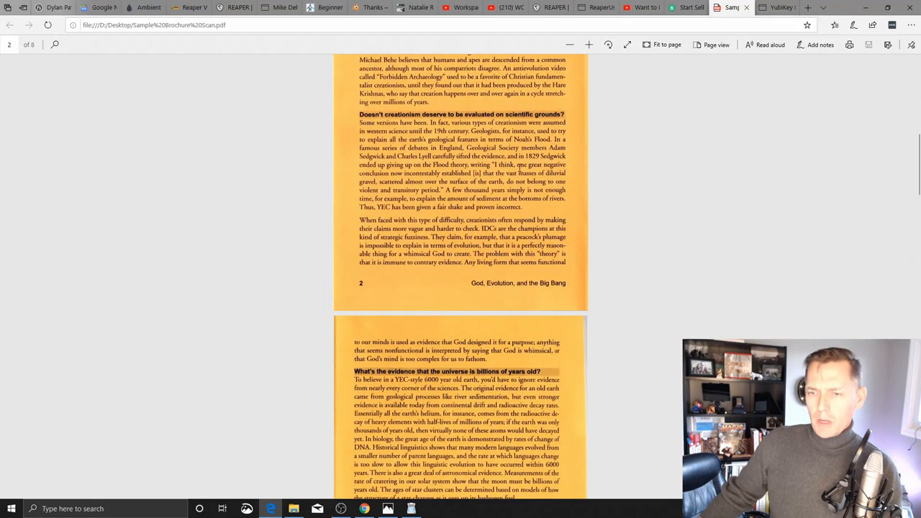
scroll("down", 3)
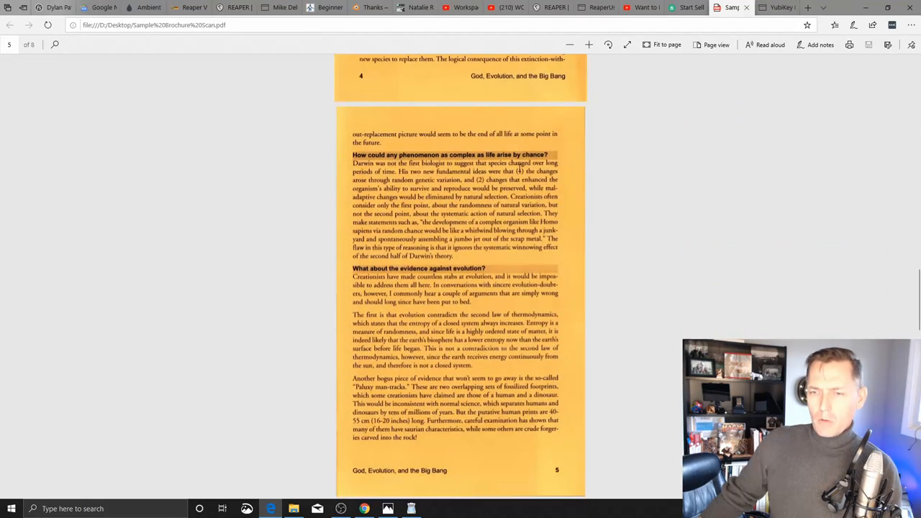
scroll("down", 3)
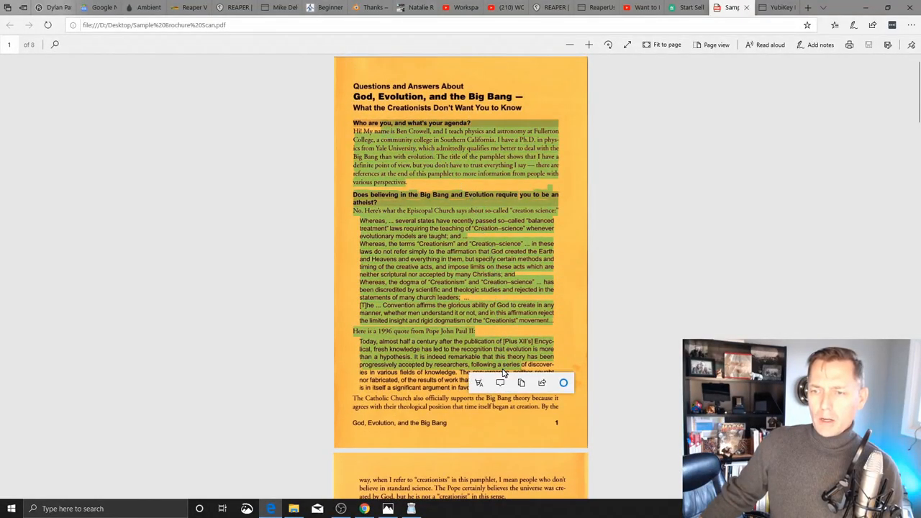
scroll("down", 3)
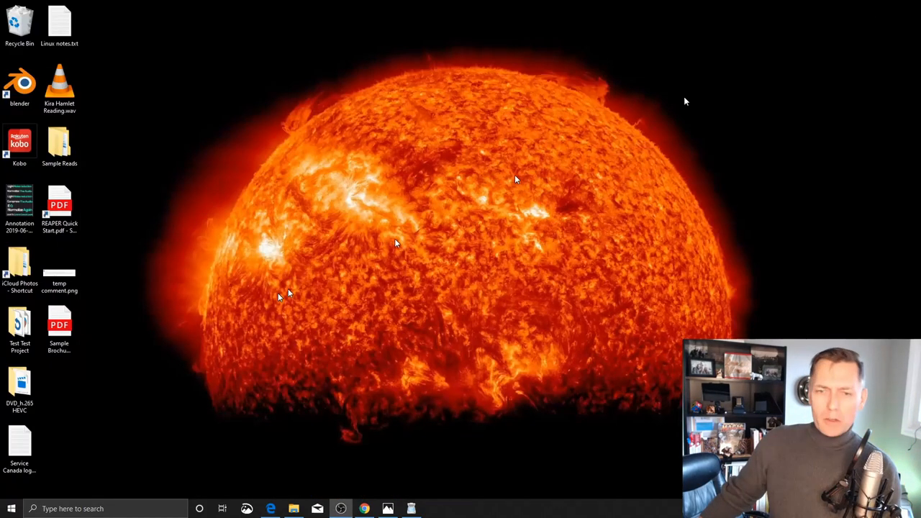
right_click(59, 324)
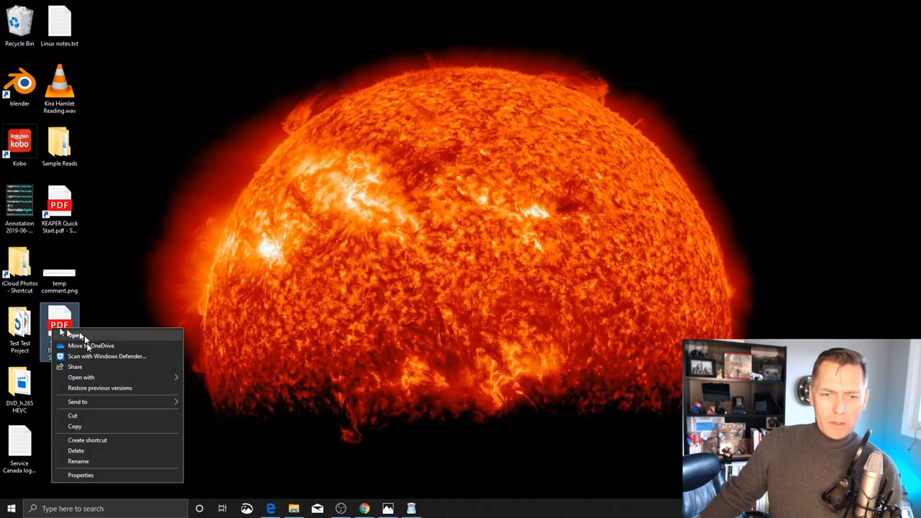
left_click(81, 475)
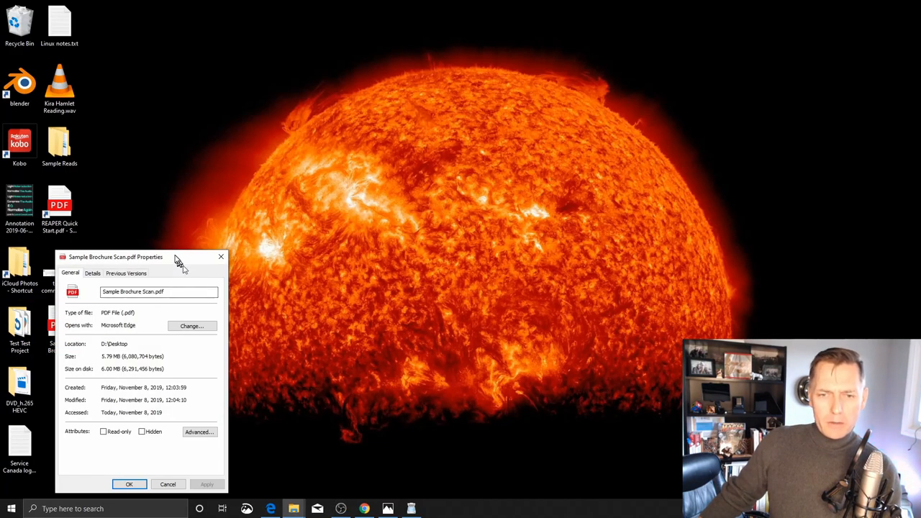